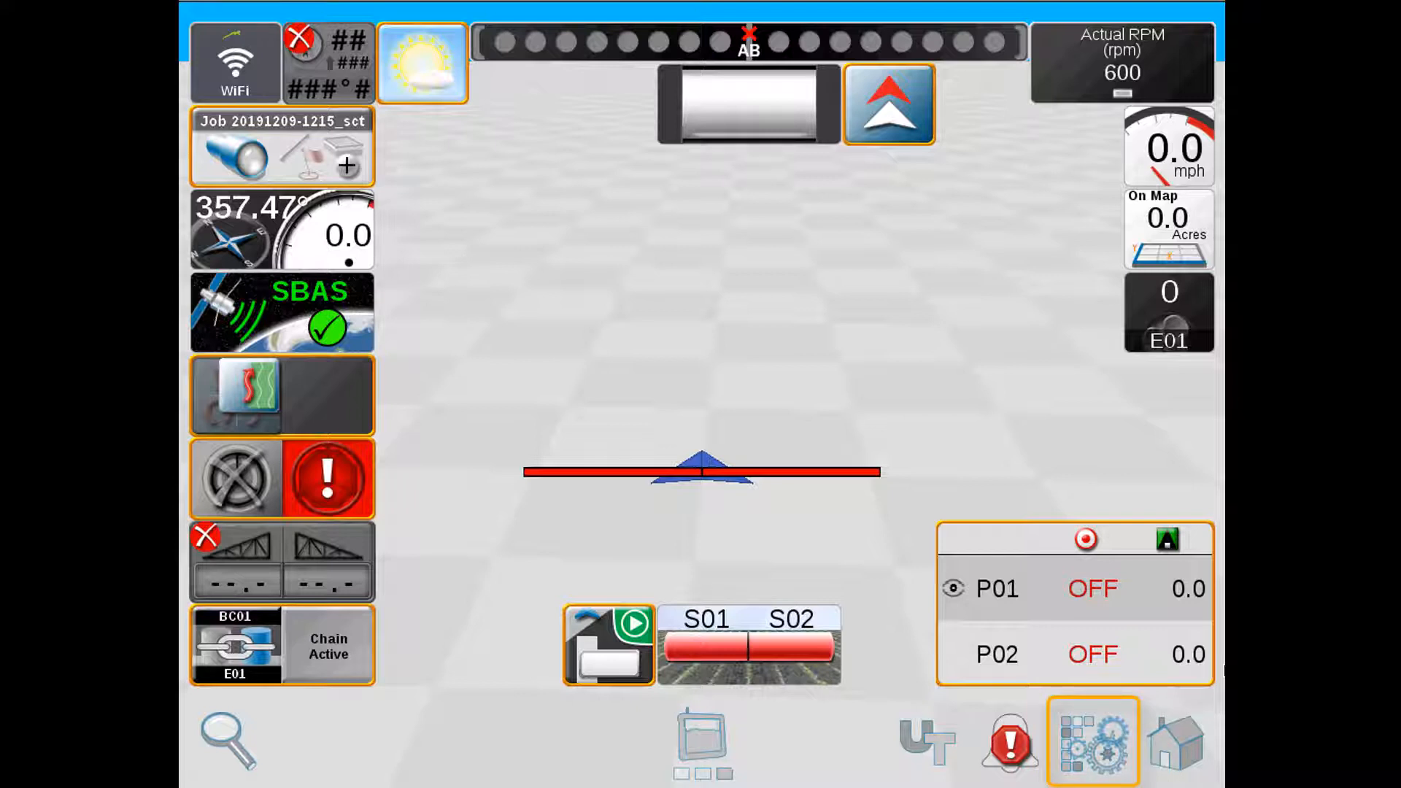
# Step: Bring up Manage Screen Layouts for 3D Guidance View with TG3 DRY BOOM chosen
pyautogui.click(1093, 746)
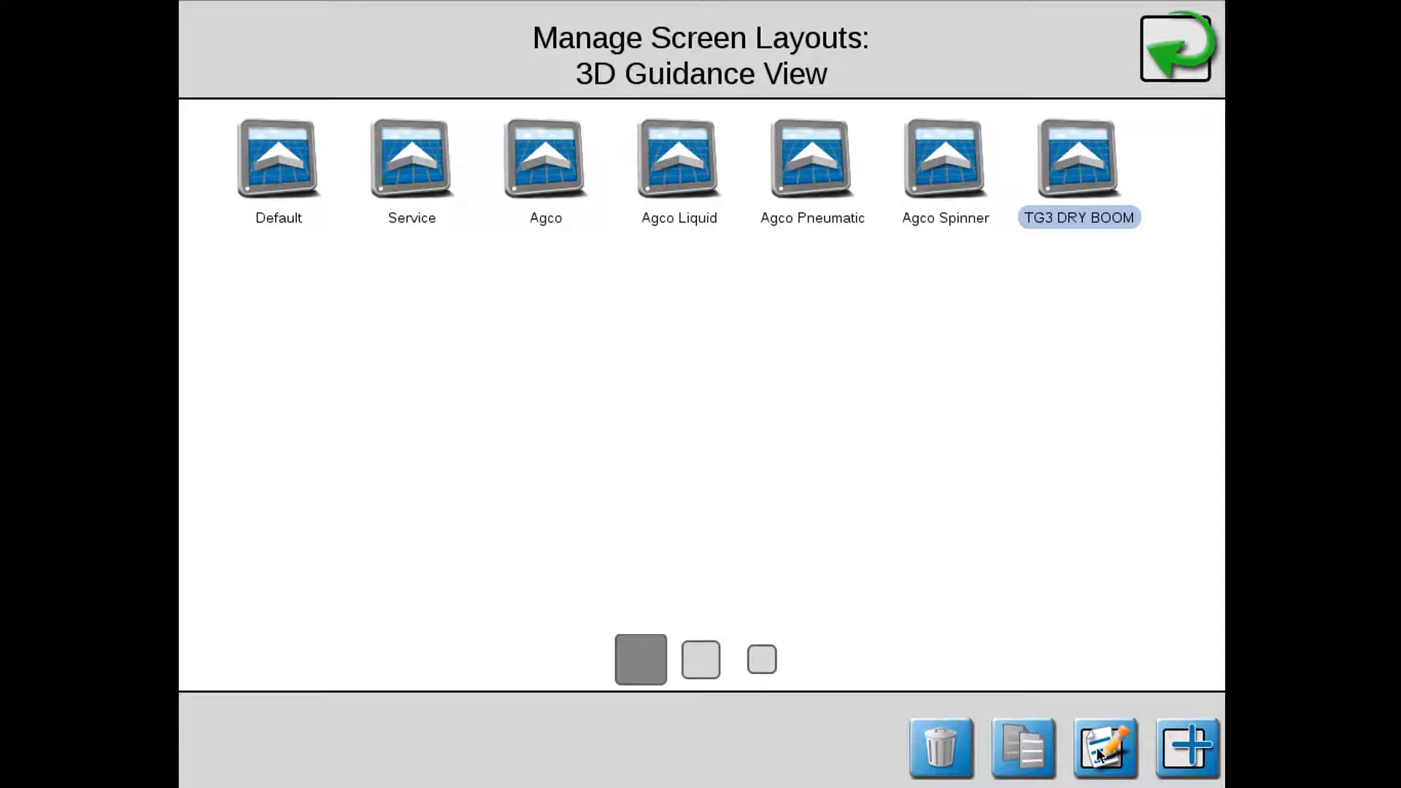
pyautogui.click(1079, 159)
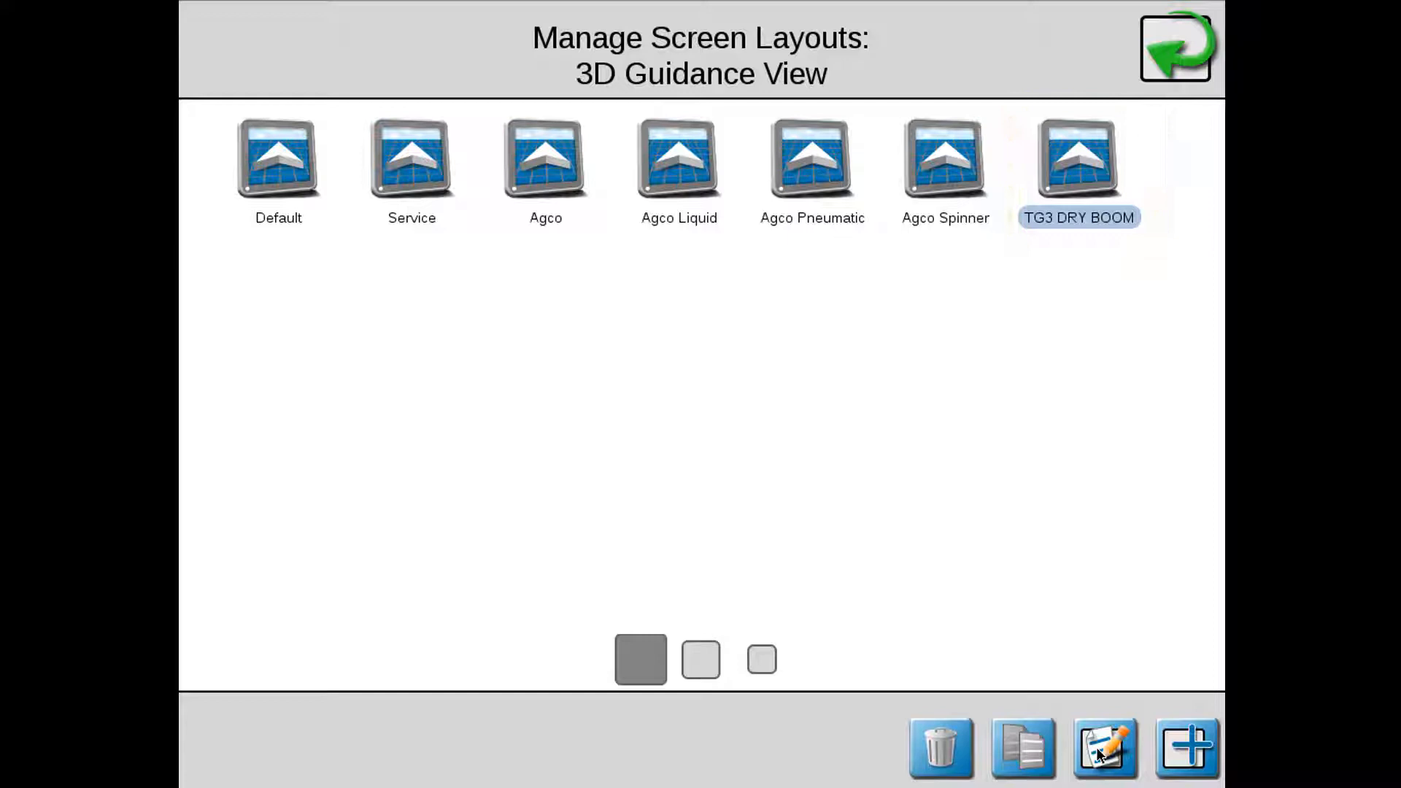
pyautogui.click(1021, 750)
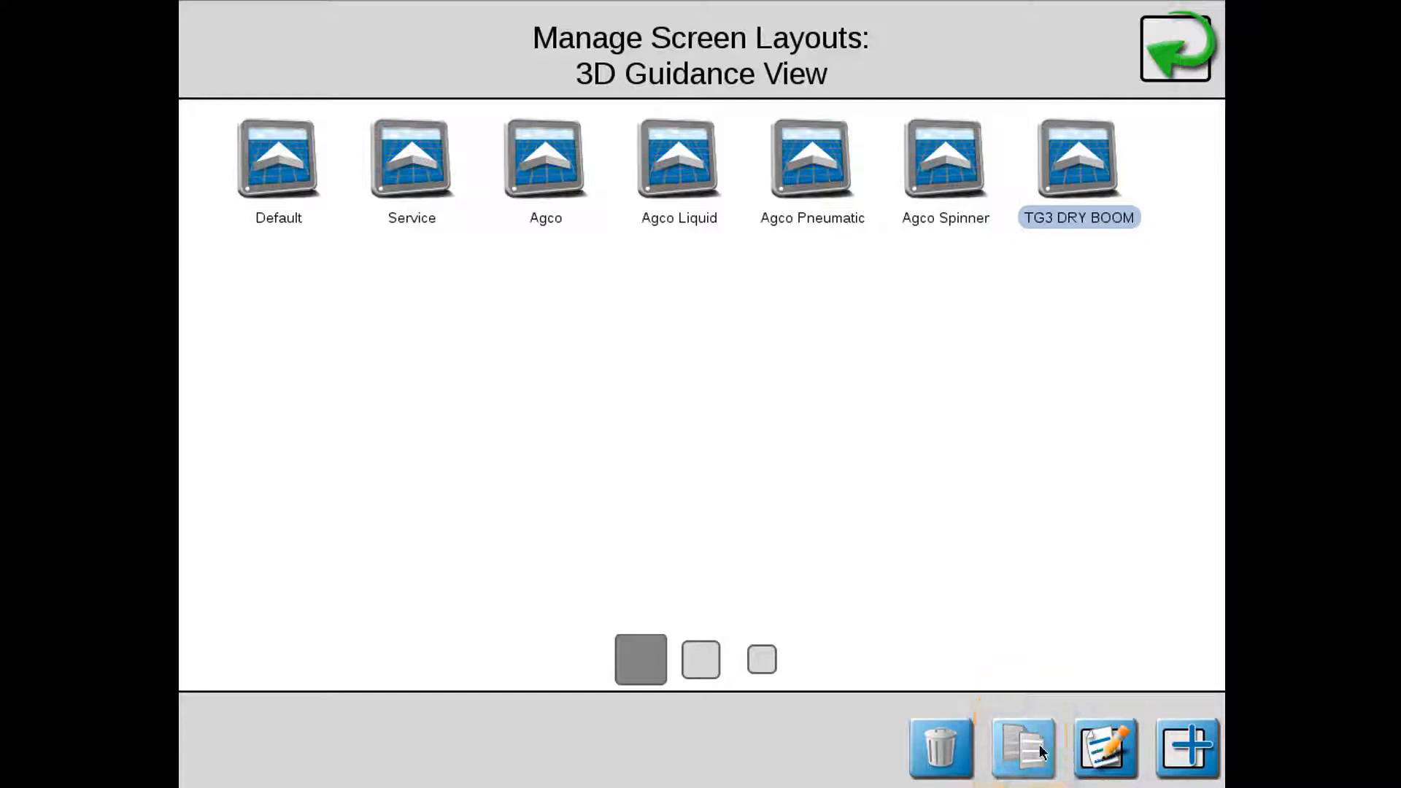
# Step: Copy the chosen layout as a new one named 'Test' and select it
pyautogui.click(1024, 751)
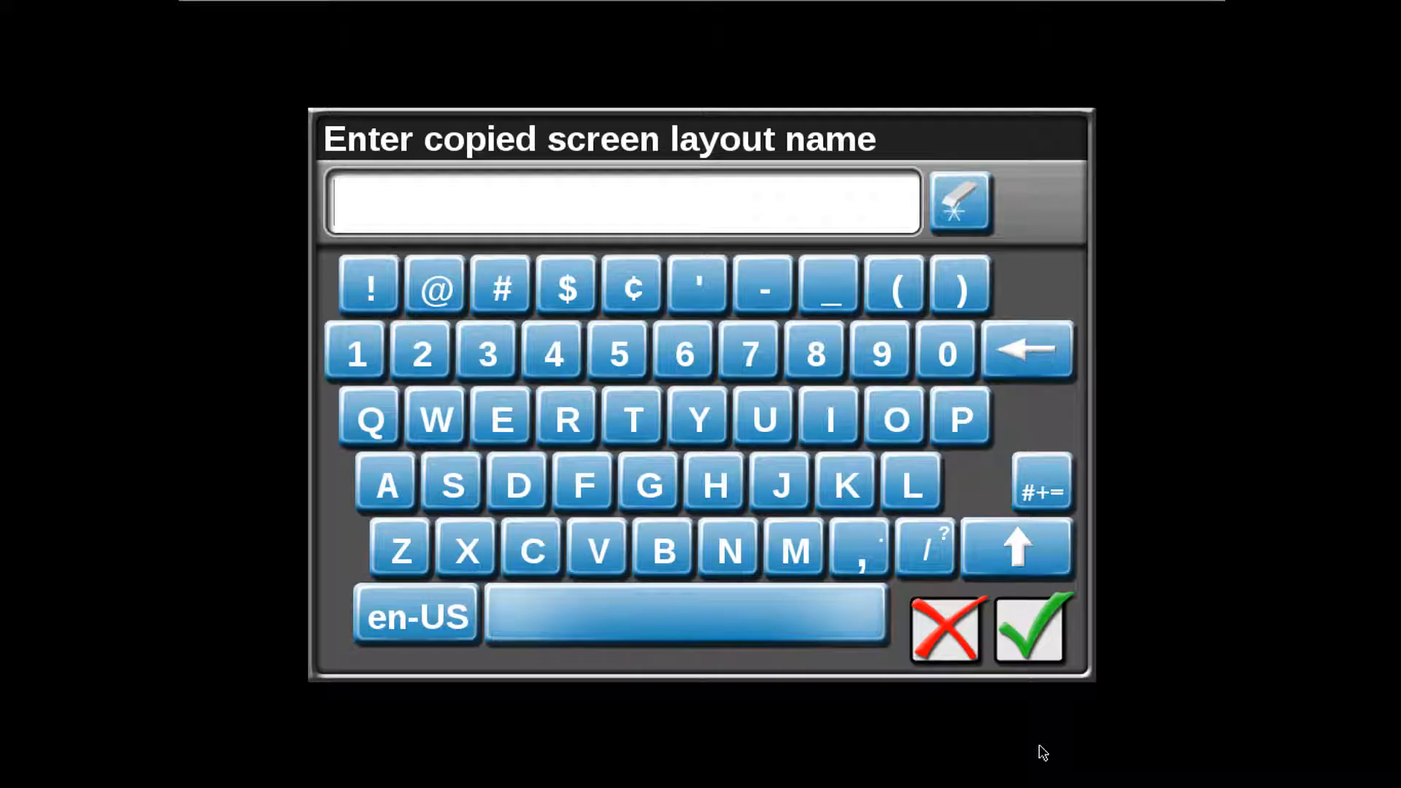
pyautogui.click(630, 418)
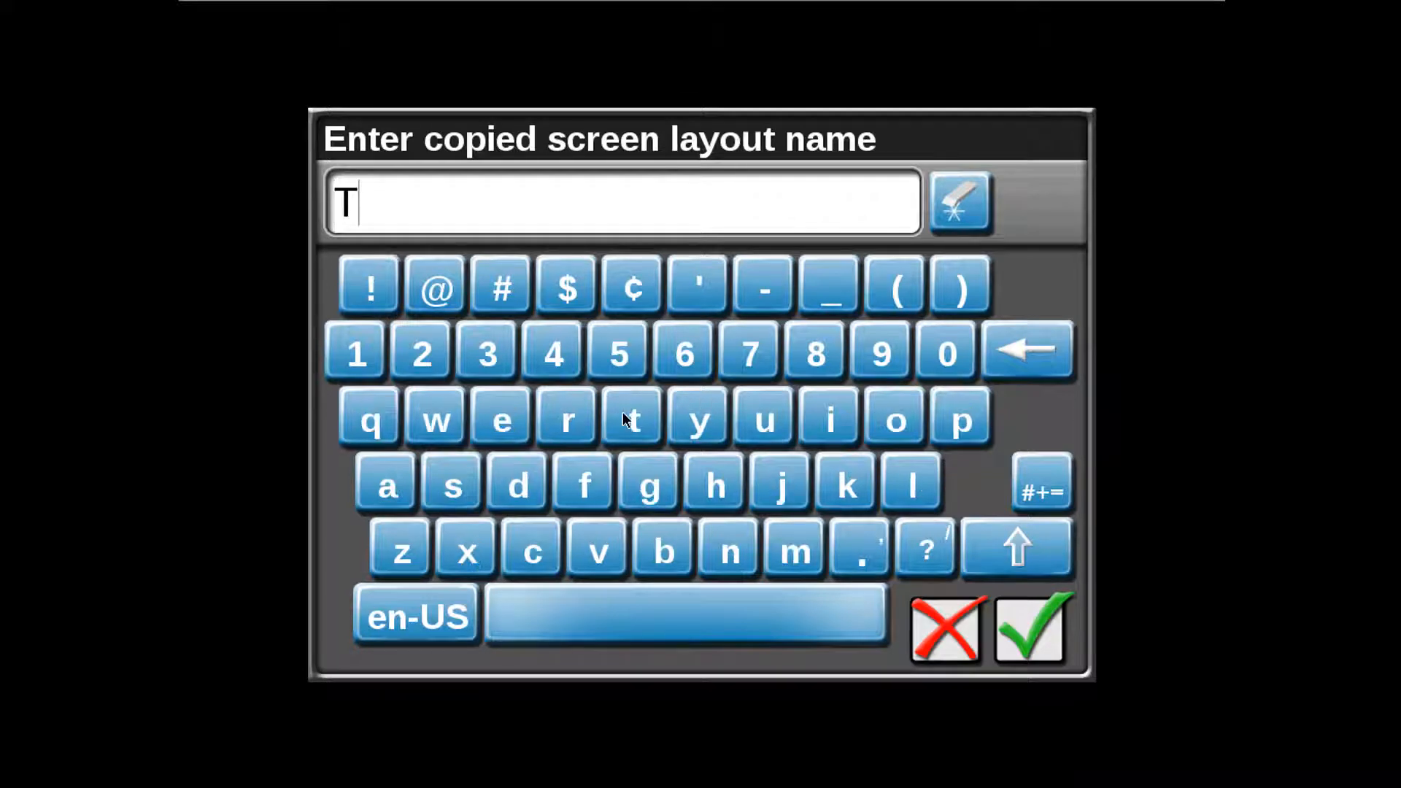
pyautogui.click(630, 420)
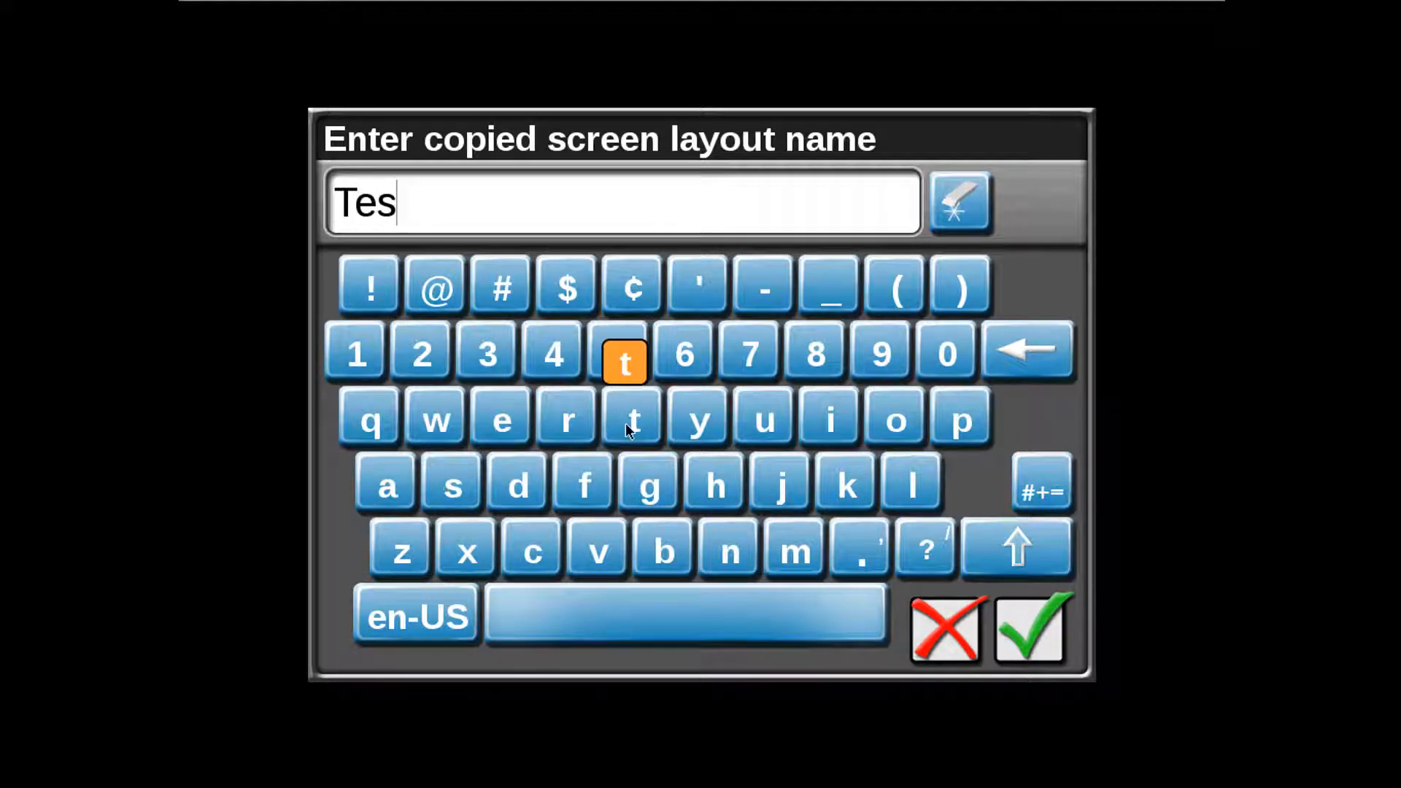
pyautogui.click(1028, 630)
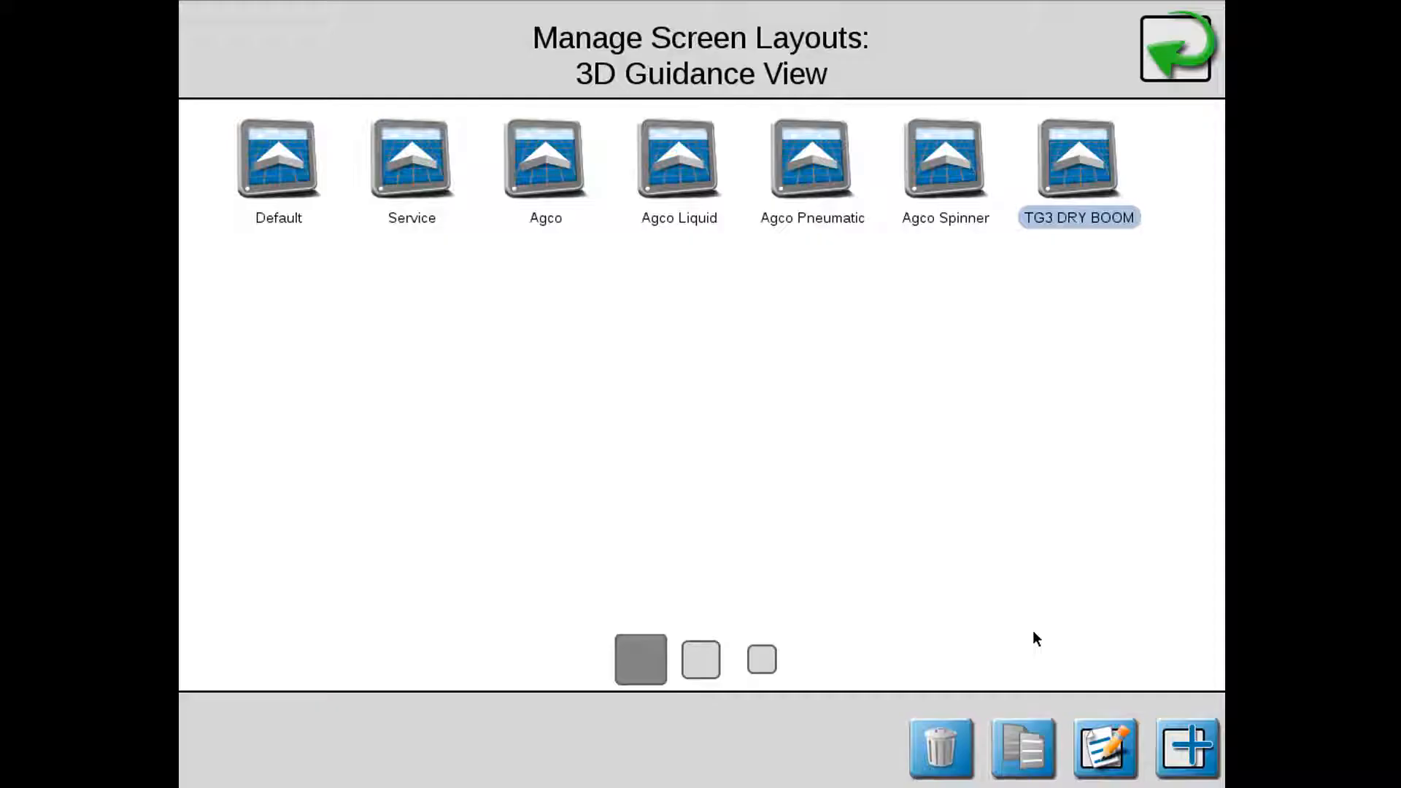
pyautogui.click(1185, 748)
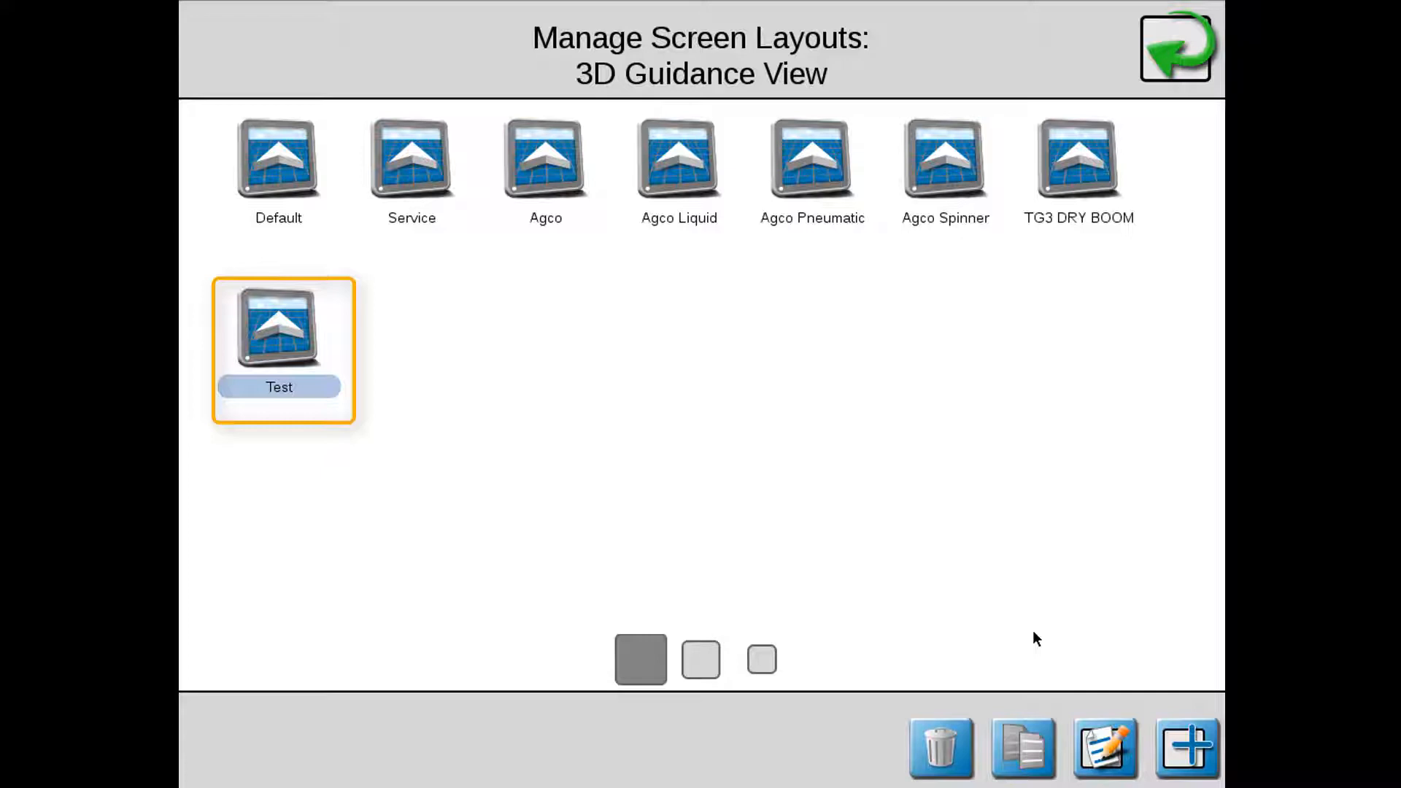
pyautogui.click(1105, 749)
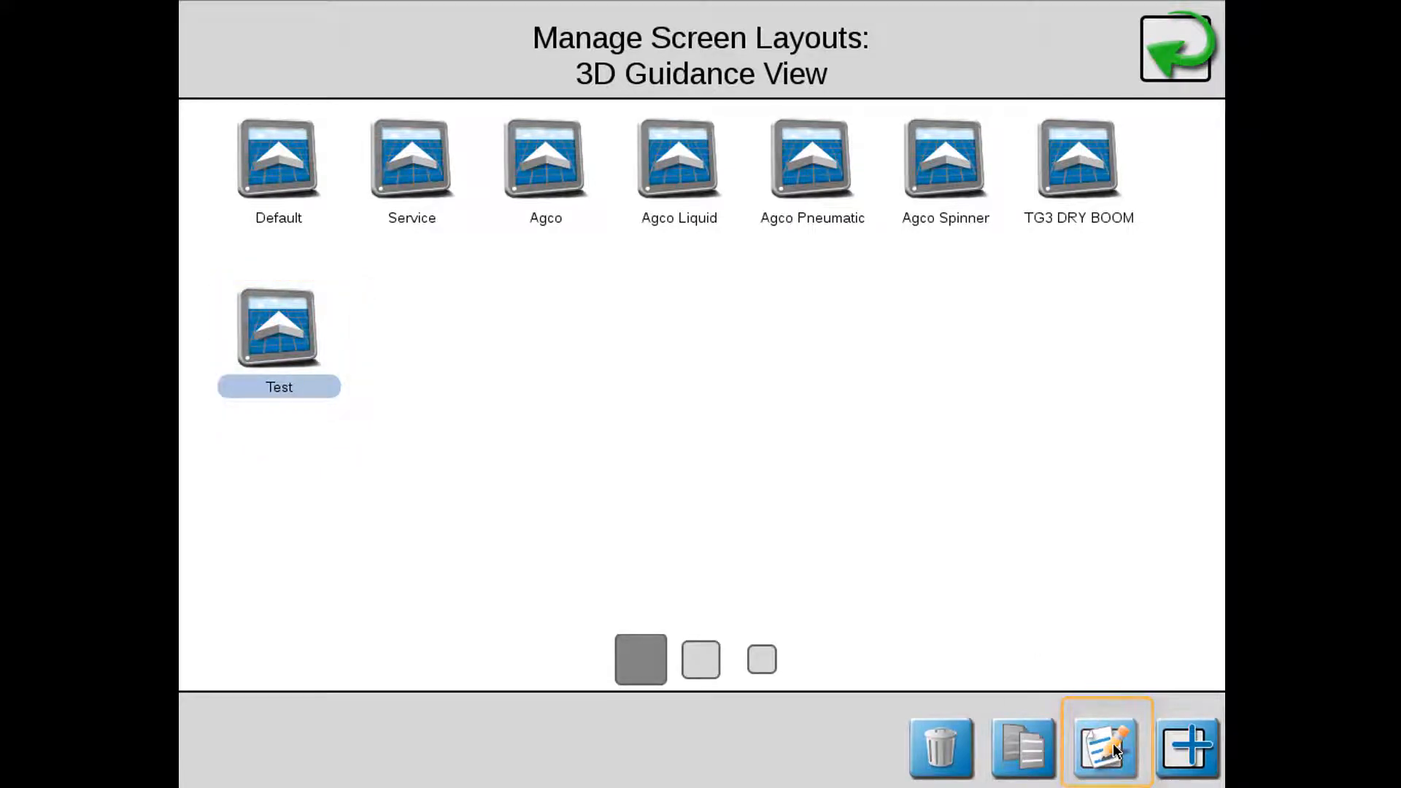
pyautogui.click(1106, 747)
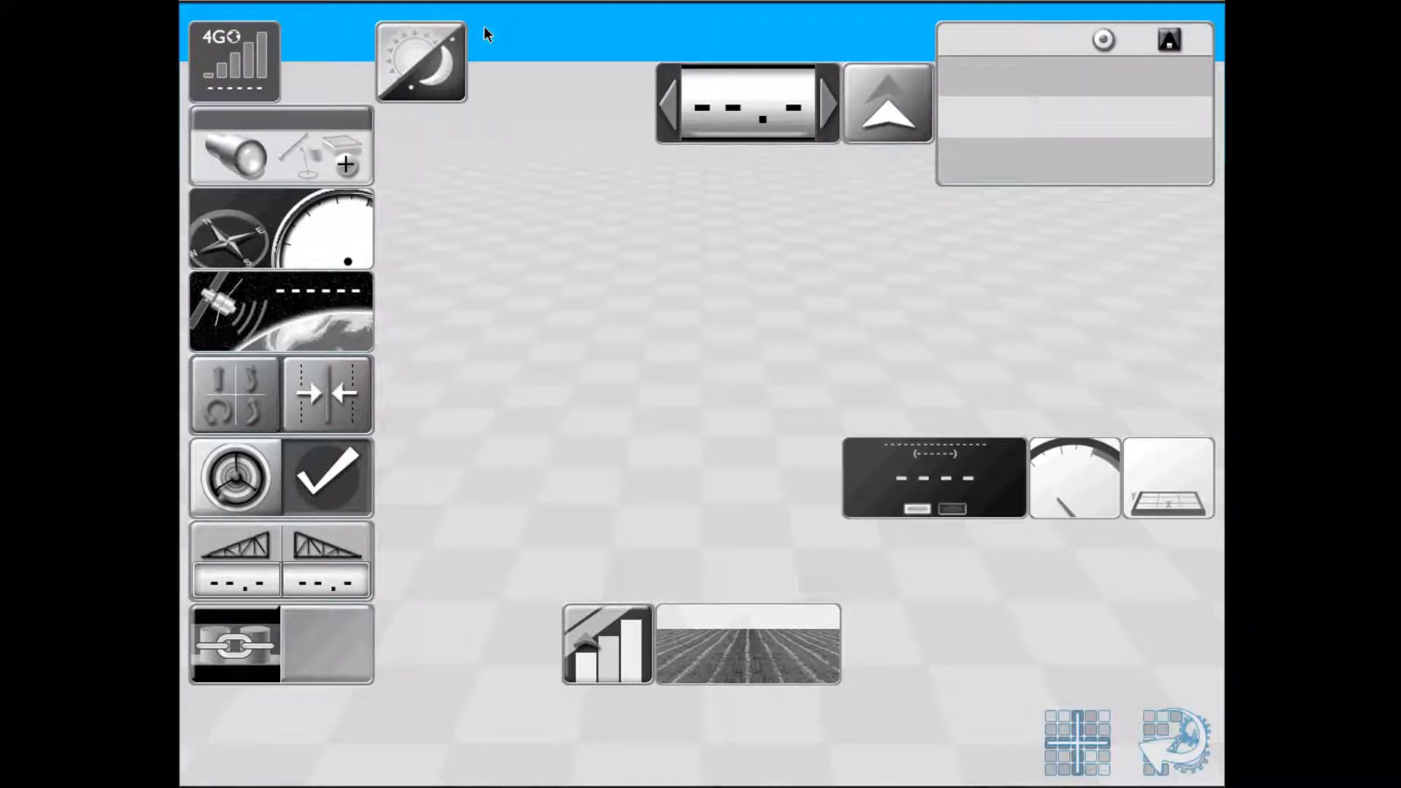
pyautogui.click(1168, 742)
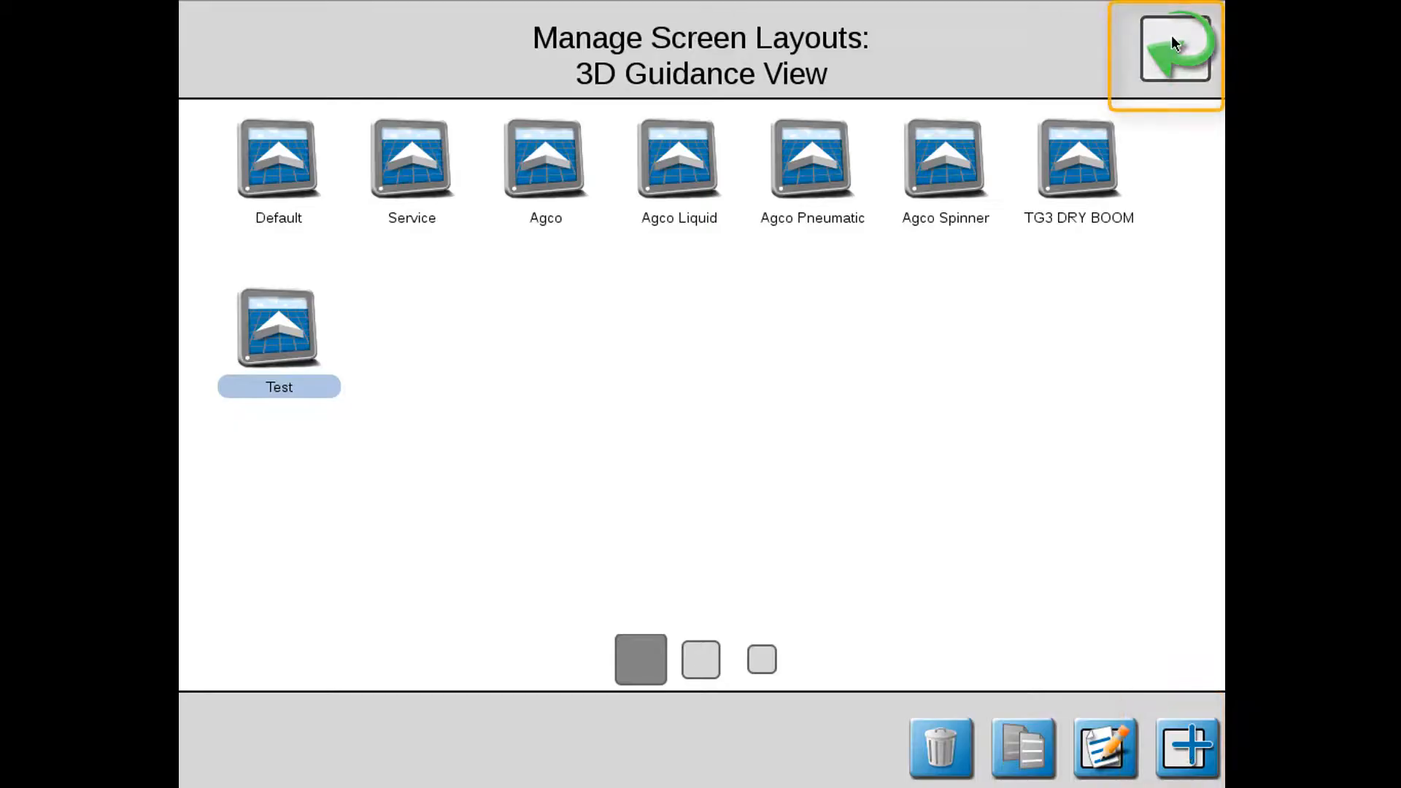
# Step: Return to the run screen, show the zoomed field map, then switch to Widget View
pyautogui.click(1171, 44)
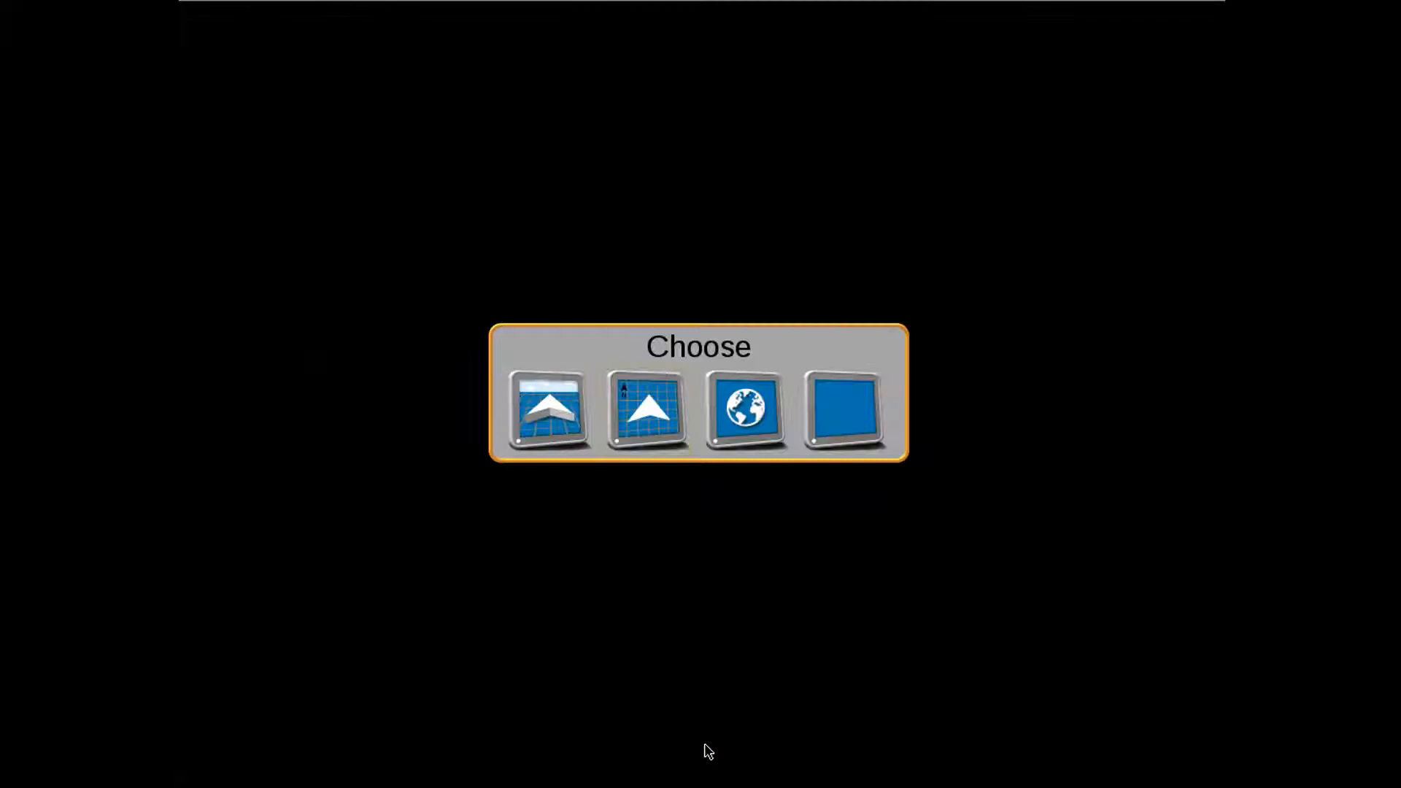
pyautogui.click(746, 416)
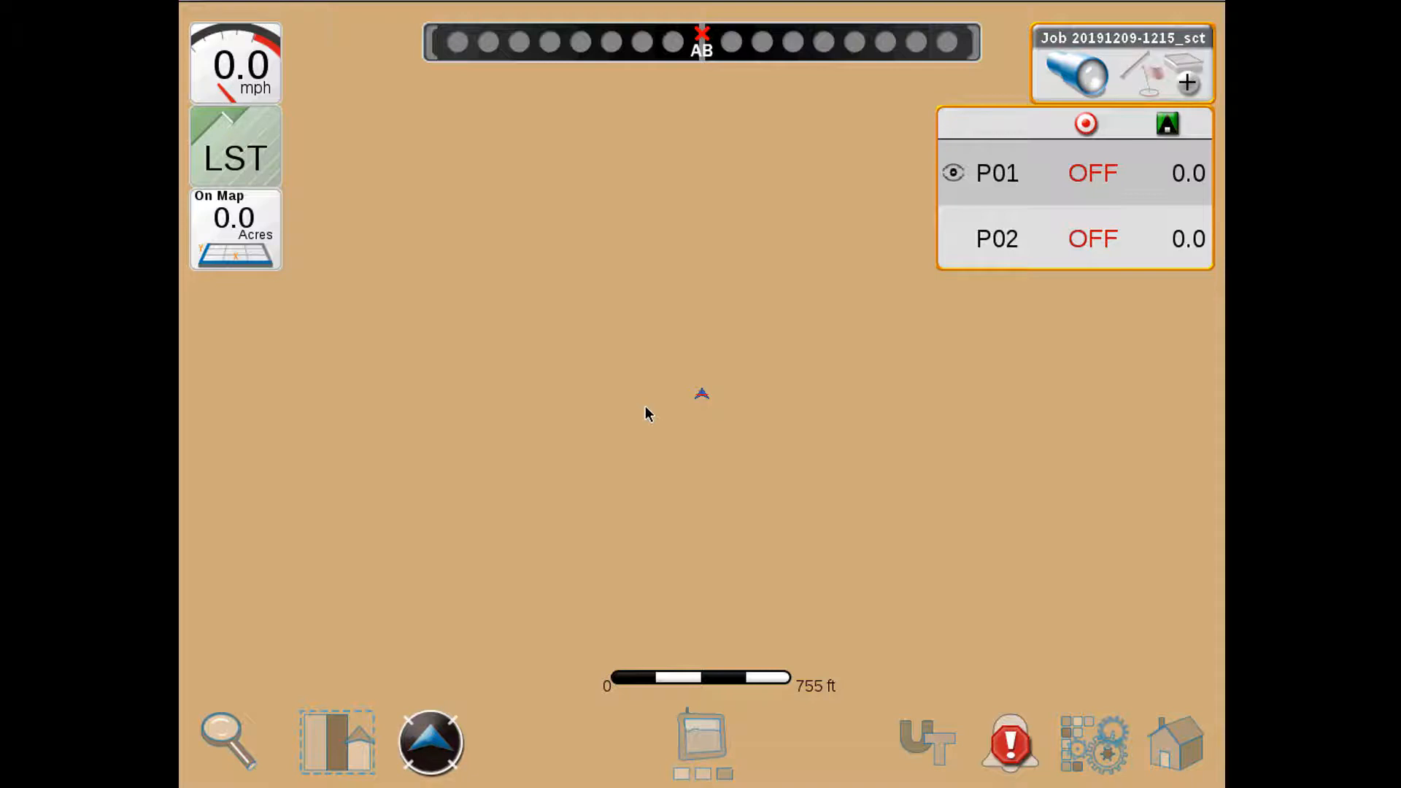
pyautogui.click(223, 739)
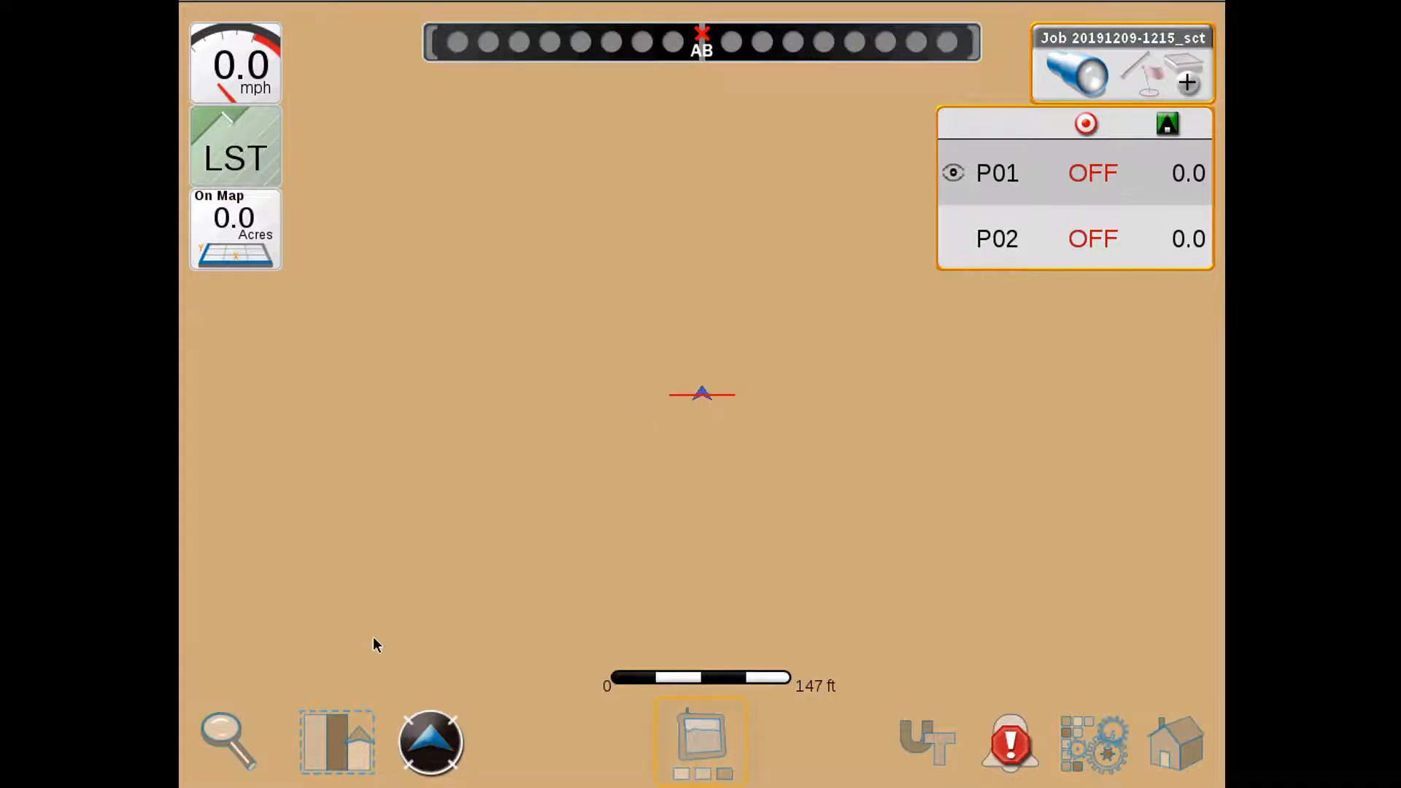
pyautogui.click(701, 749)
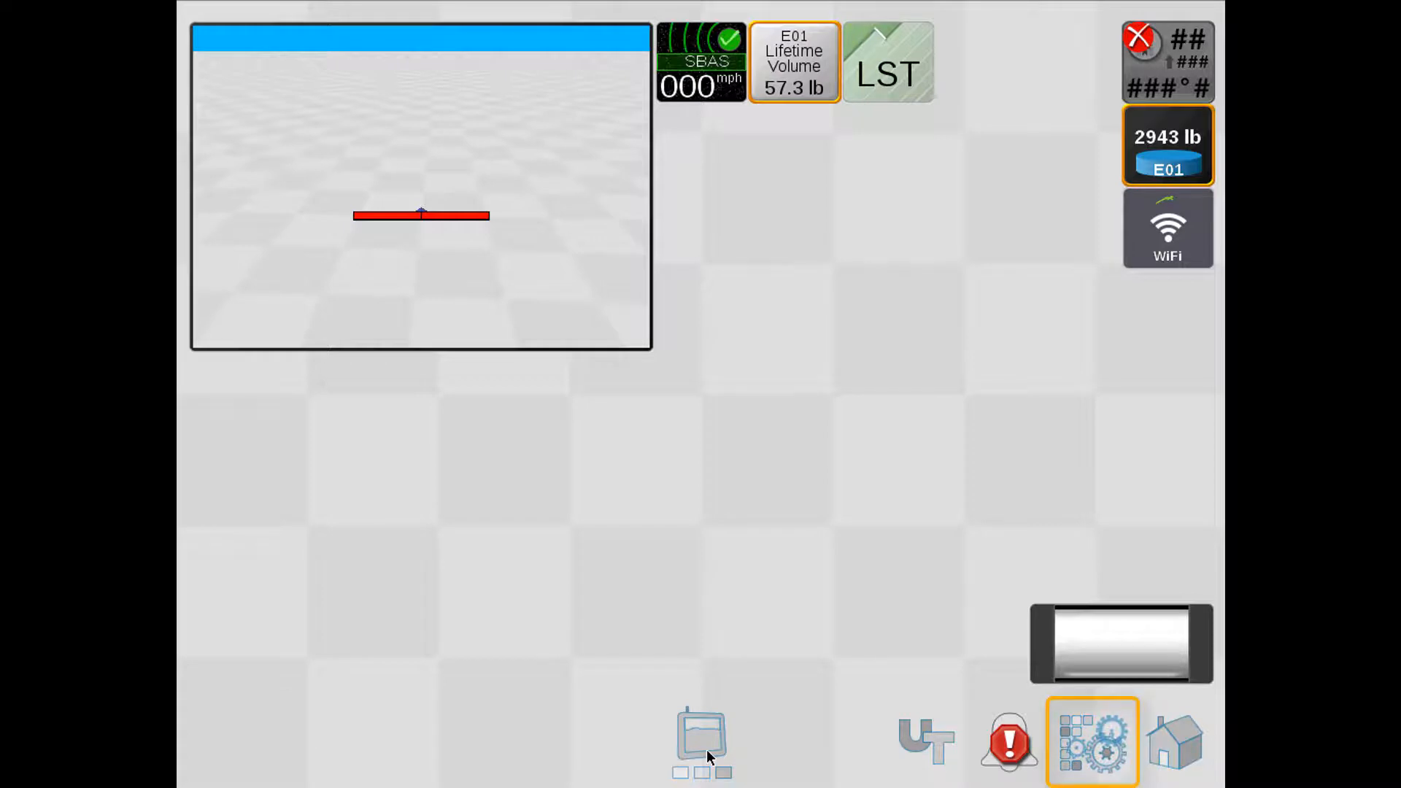
# Step: Copy the selected Widget View layout as a new layout named 'Test'
pyautogui.click(1091, 744)
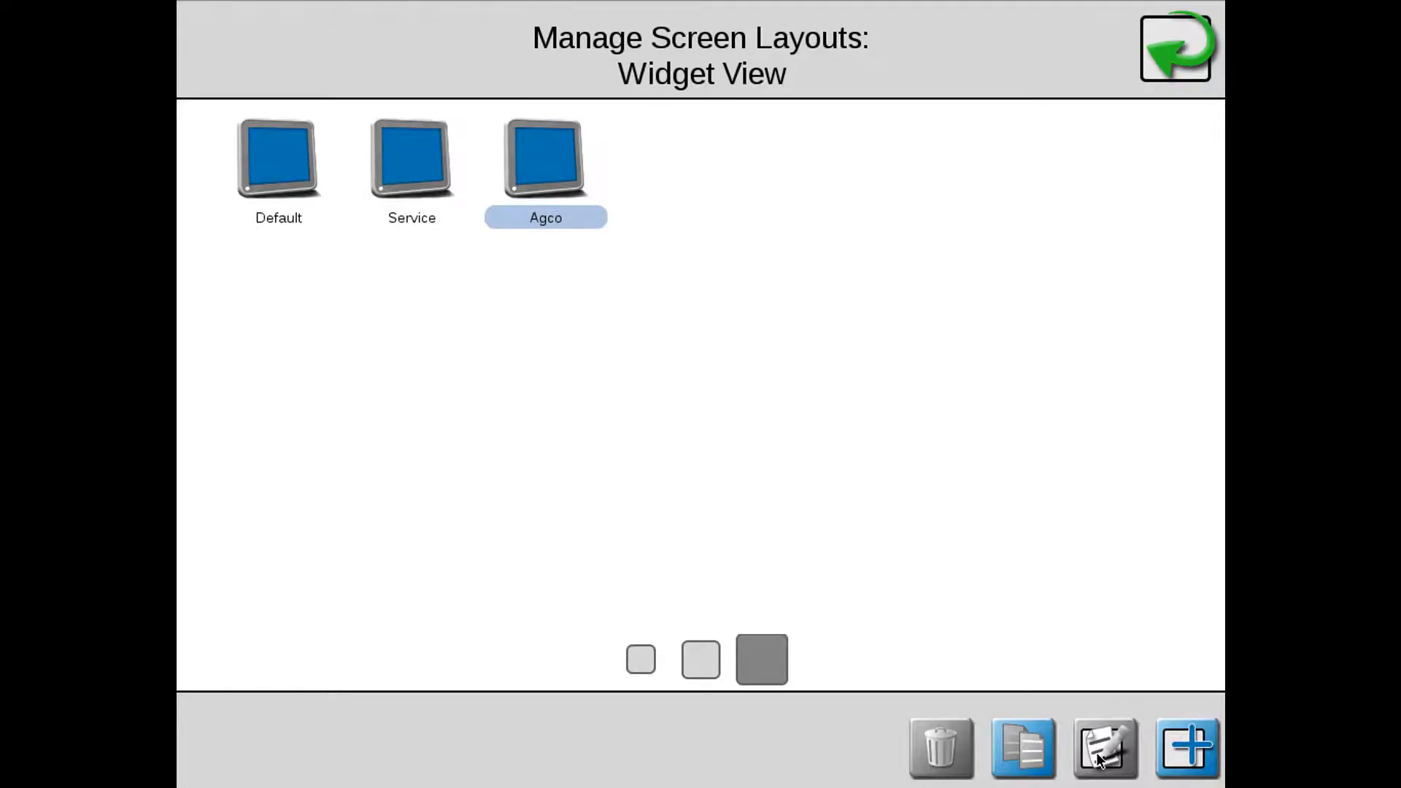
pyautogui.click(1022, 748)
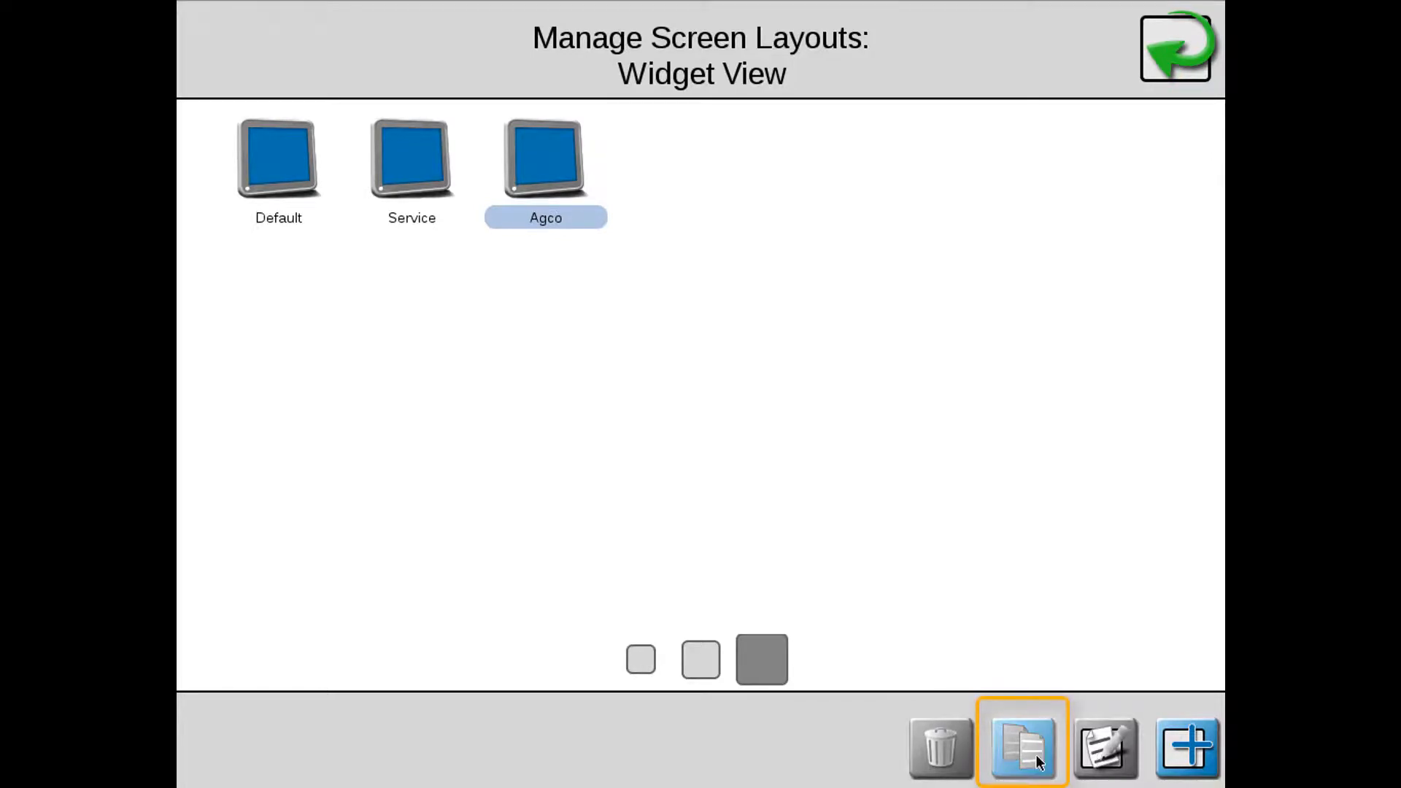
pyautogui.click(1018, 750)
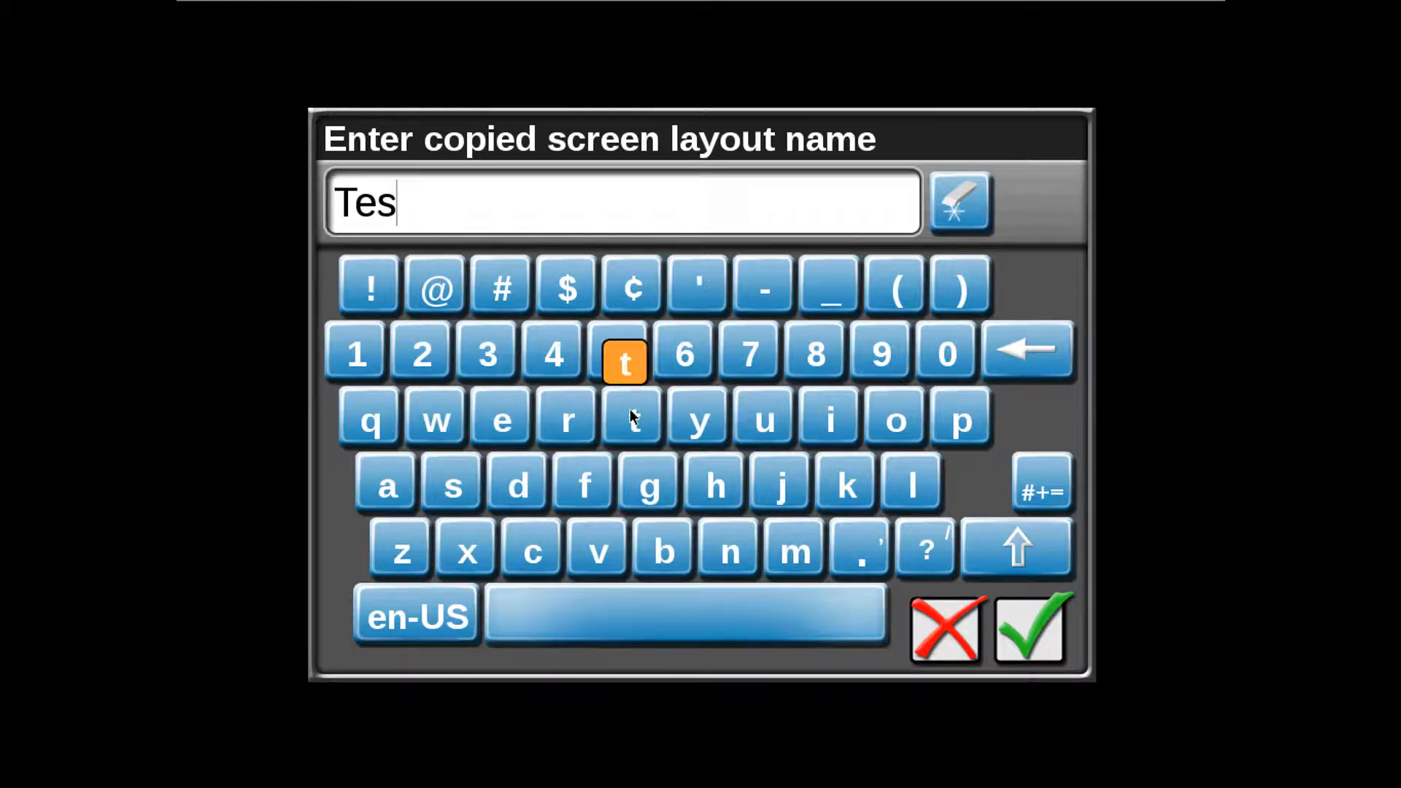
pyautogui.click(1030, 636)
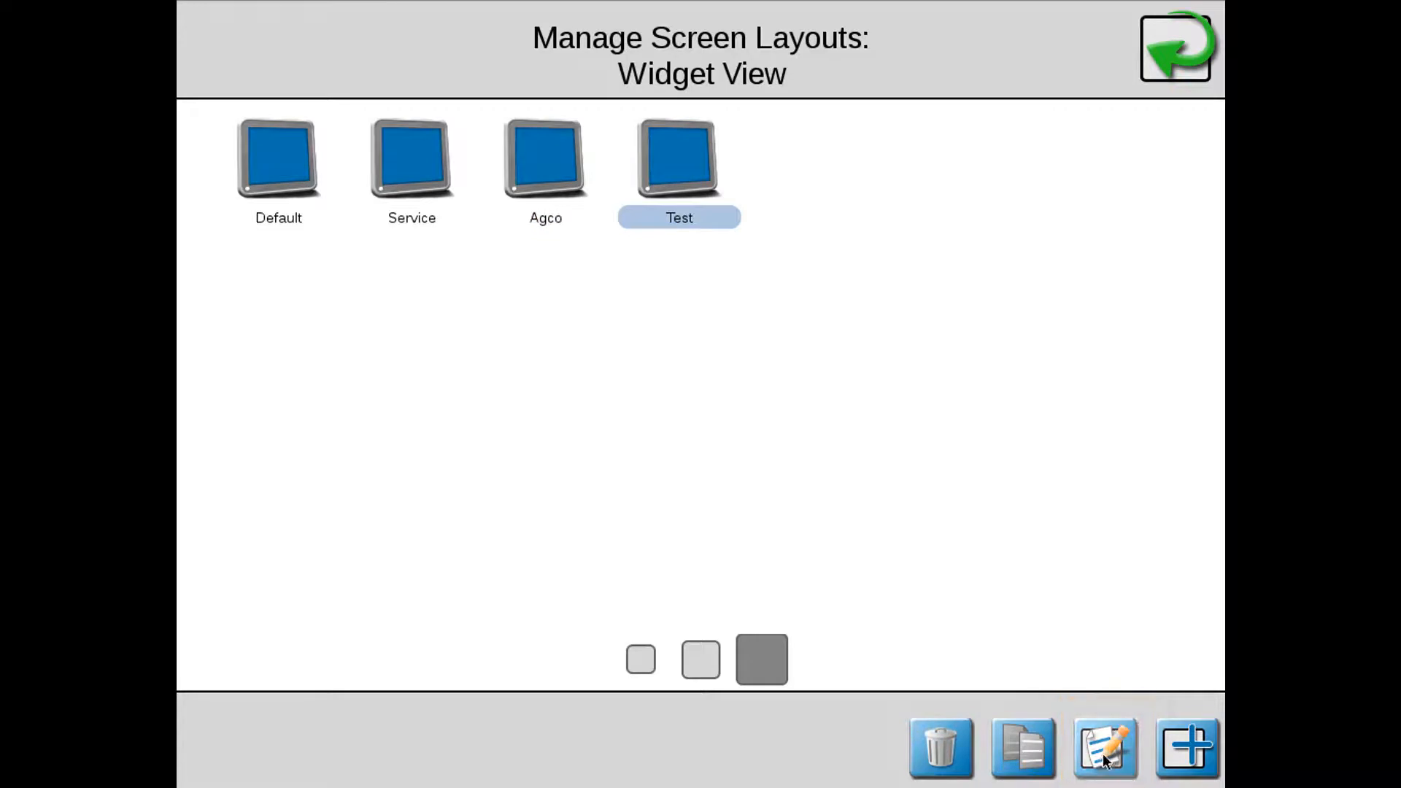
# Step: Edit the Test widget layout, browsing the add-widget catalog, then return to the layout list
pyautogui.click(1103, 748)
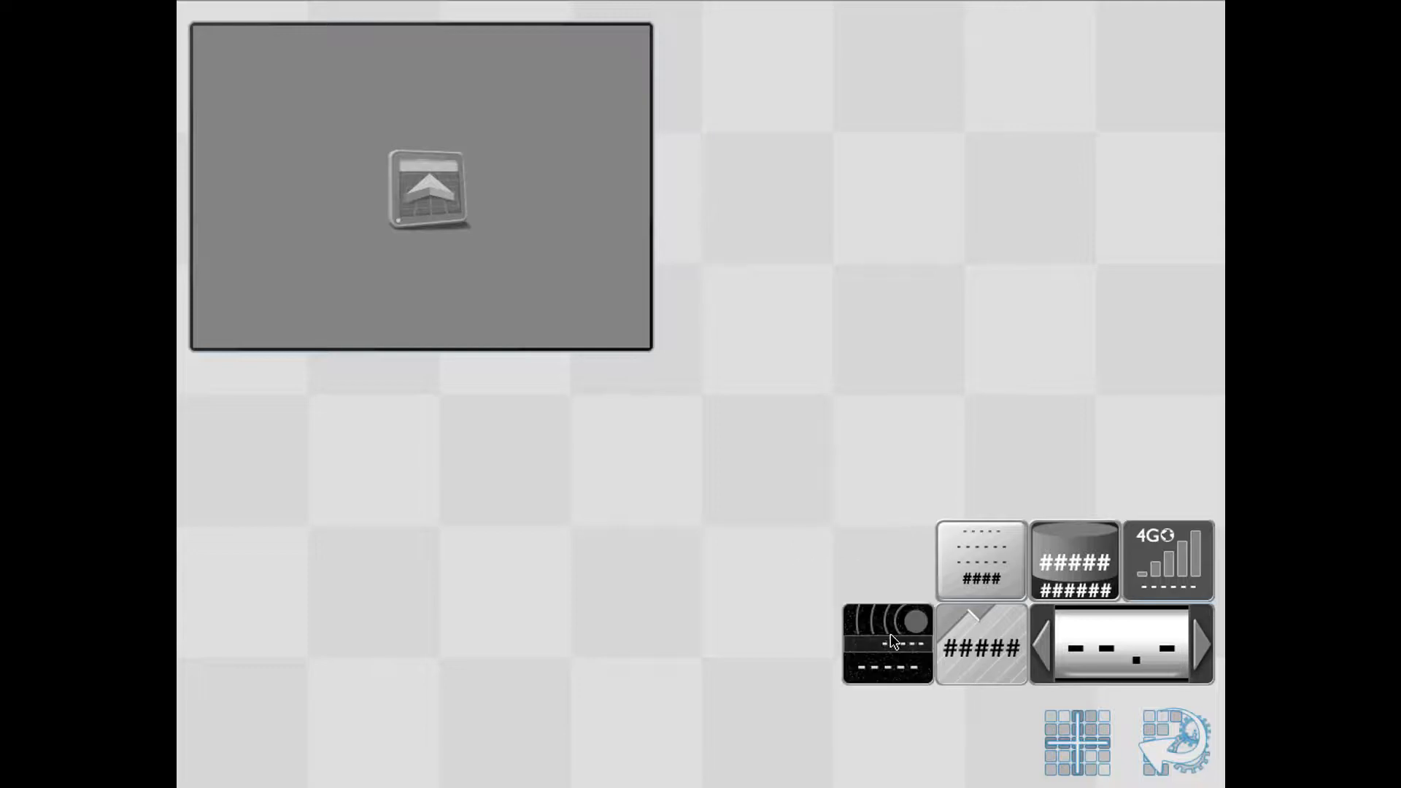
pyautogui.click(1077, 743)
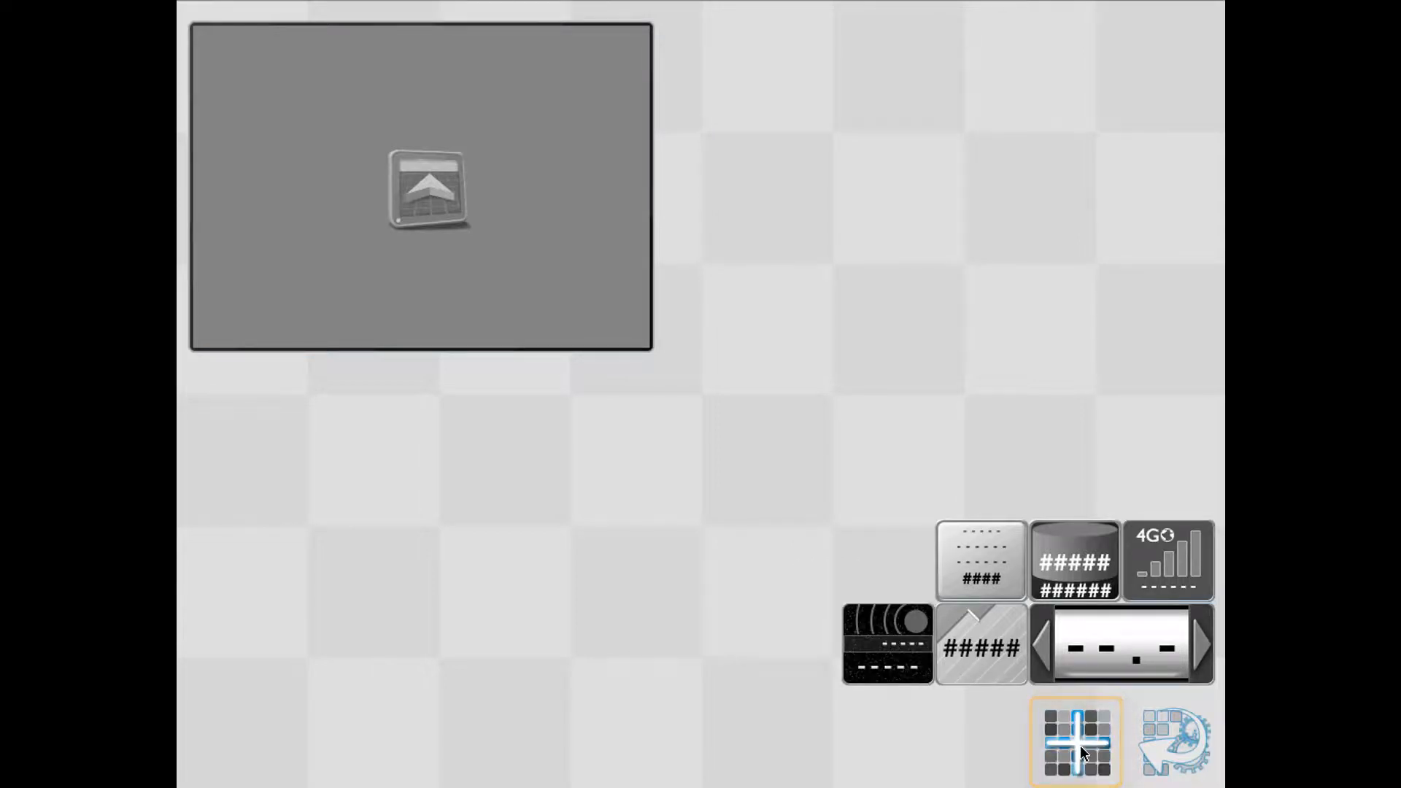
pyautogui.click(1074, 743)
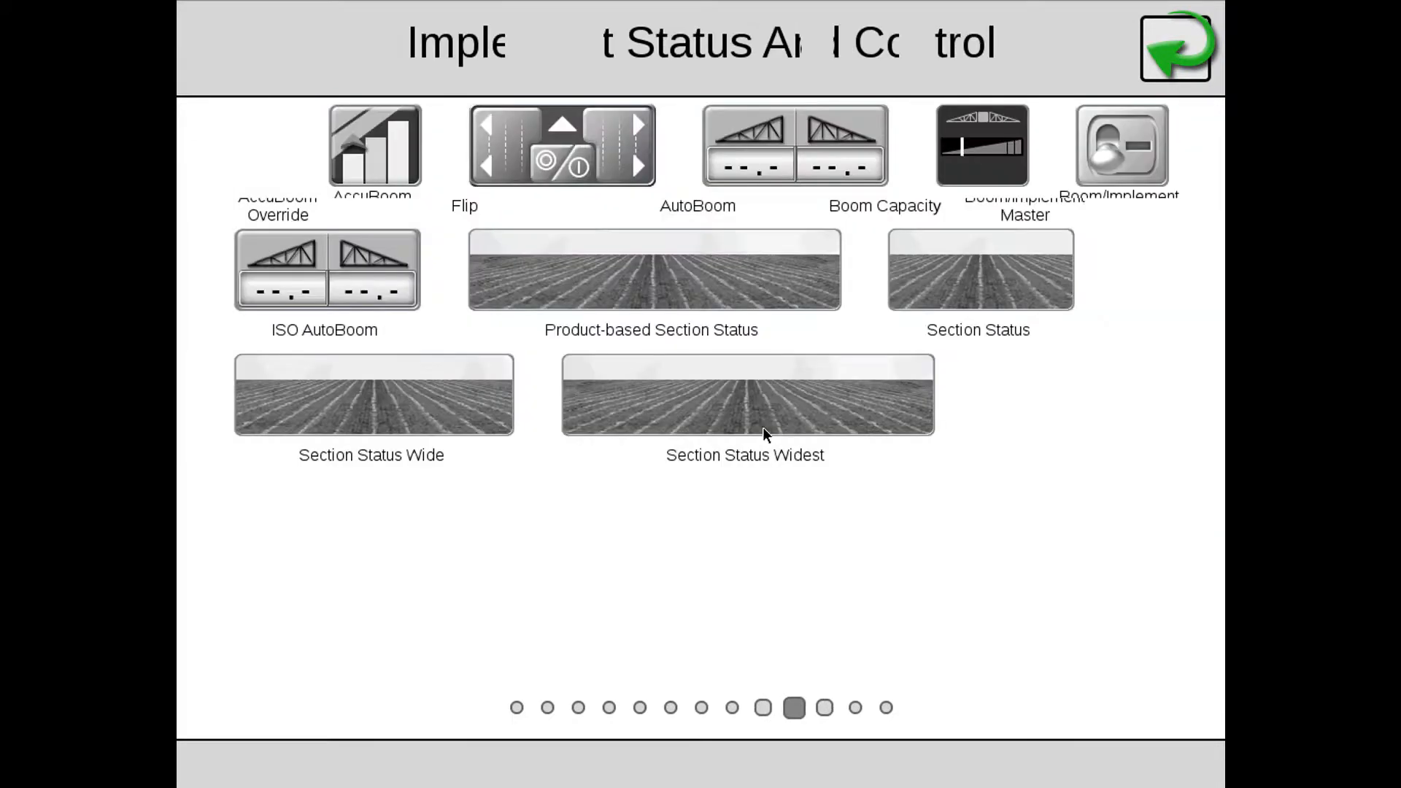
pyautogui.click(822, 706)
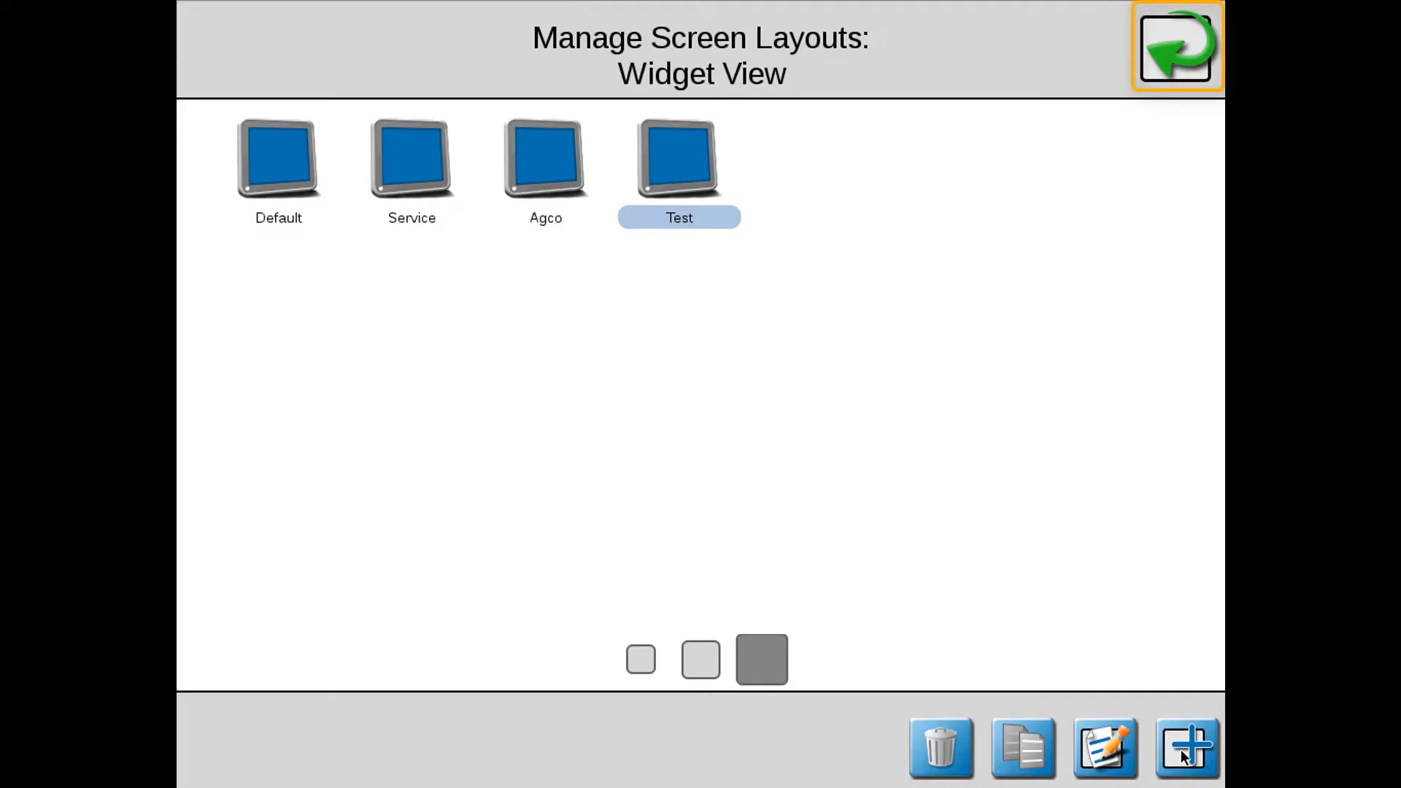
# Step: Return to the run screen and show the AMP2 rate controller in the ISO UT display
pyautogui.click(1176, 45)
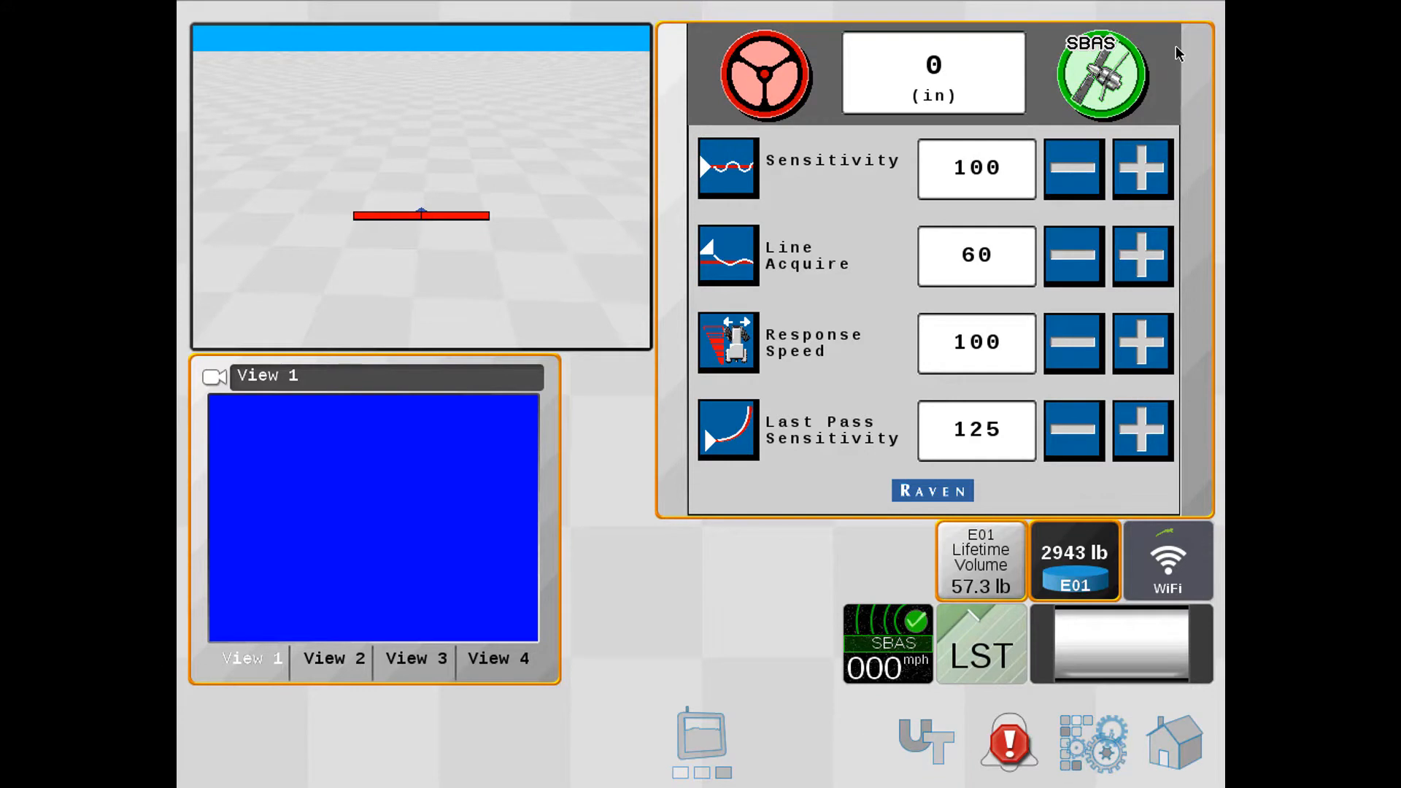
pyautogui.moveTo(903, 334)
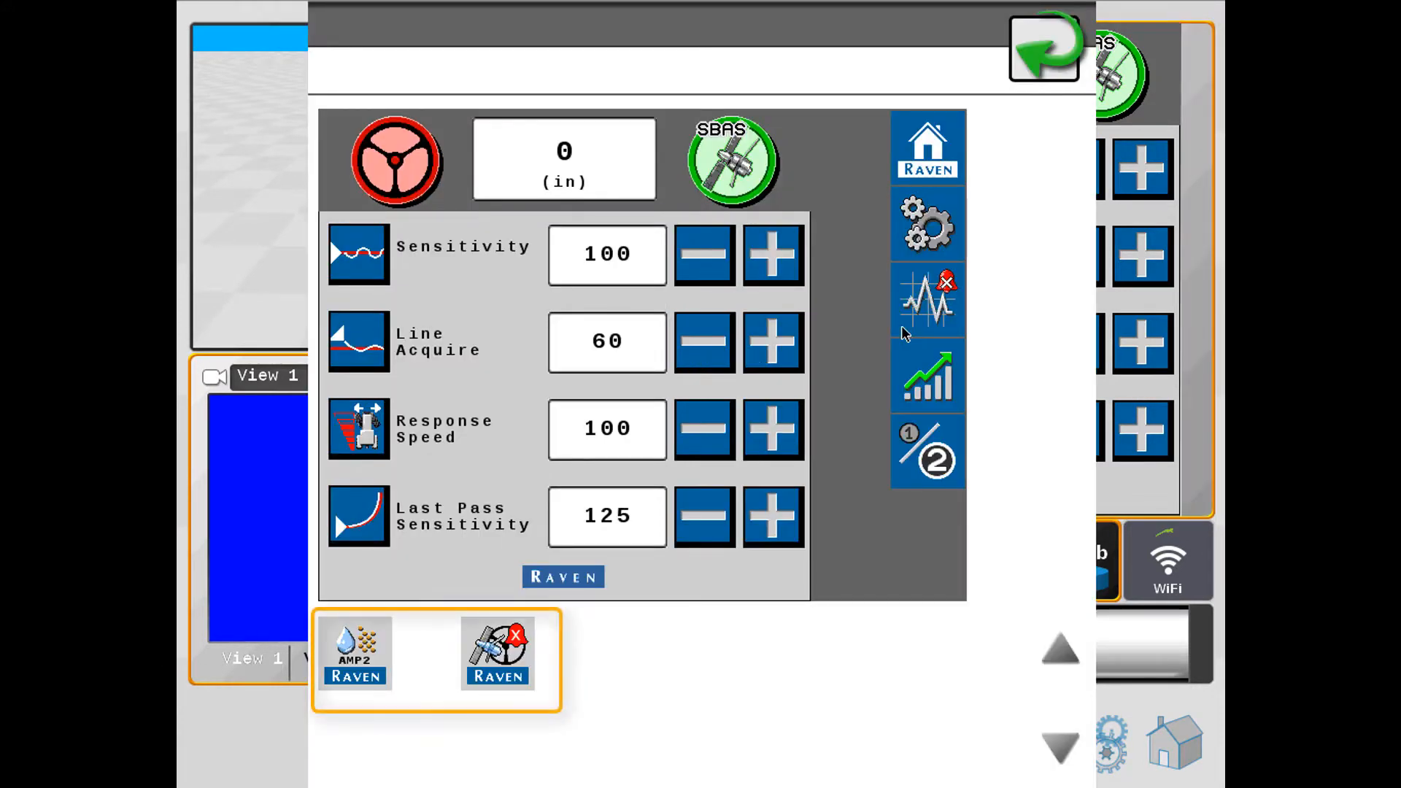
pyautogui.click(353, 652)
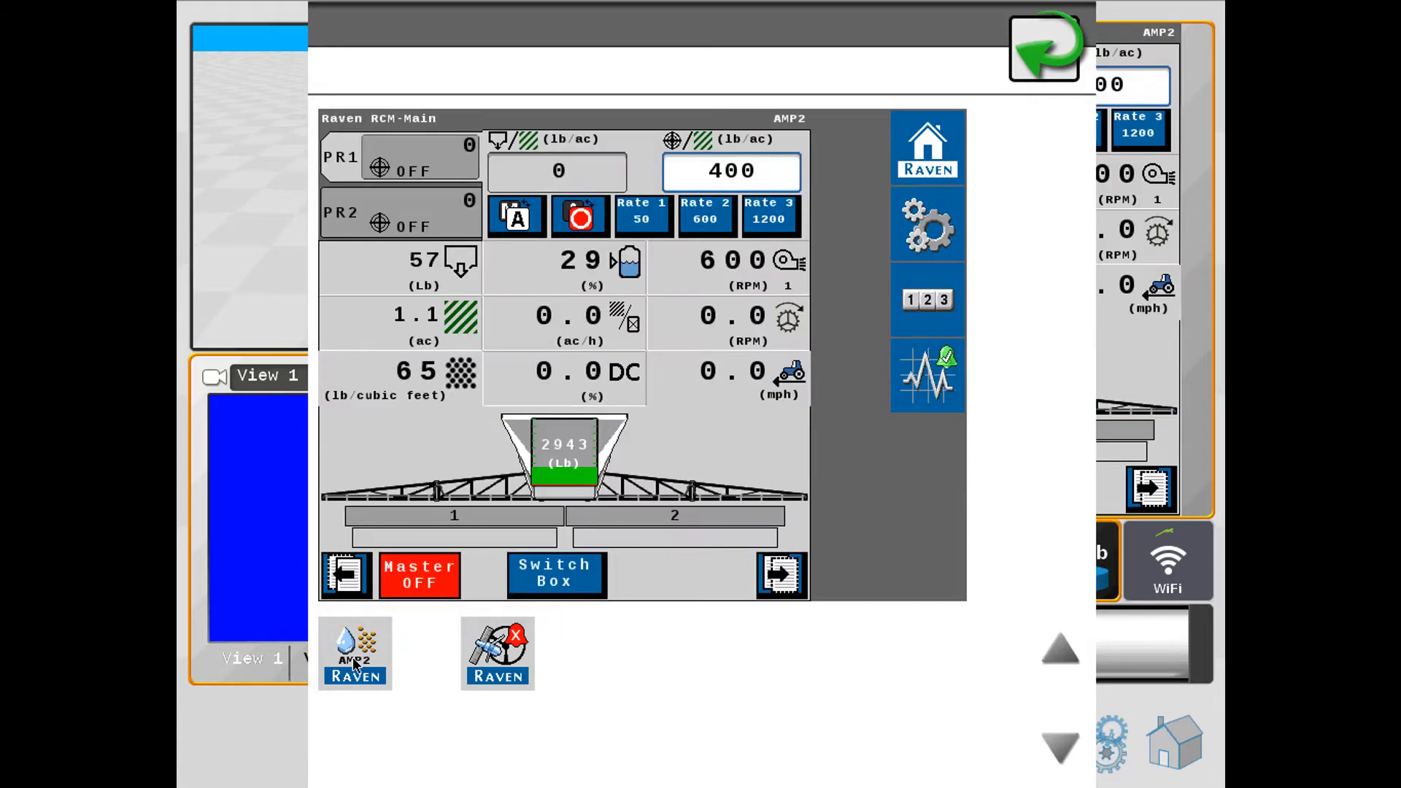